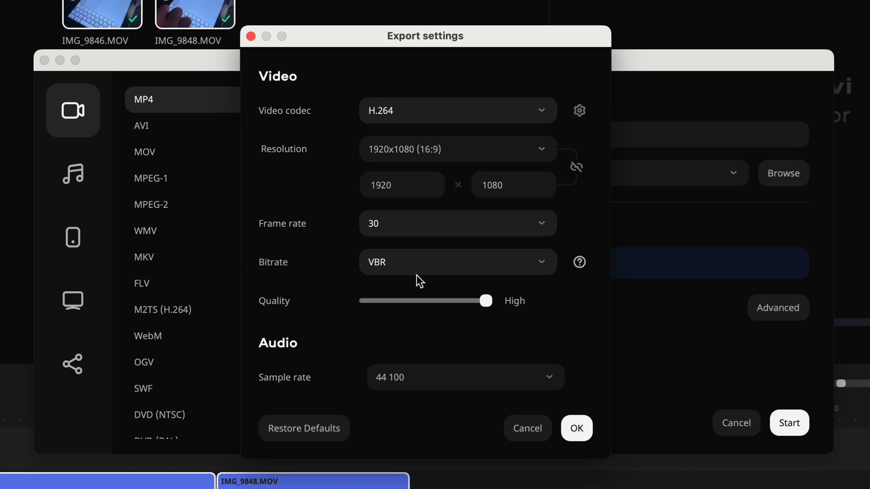
- Confirm the export settings and return to the timeline with IMG_9846 and IMG_9848
{"action": "left_click", "coordinate": [577, 428]}
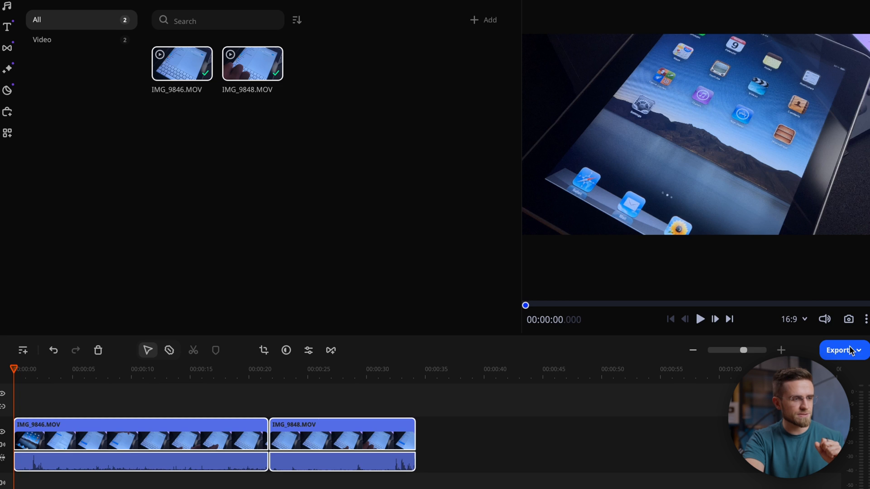
- Open the Export window to save the project as a video file
{"action": "left_click", "coordinate": [839, 350]}
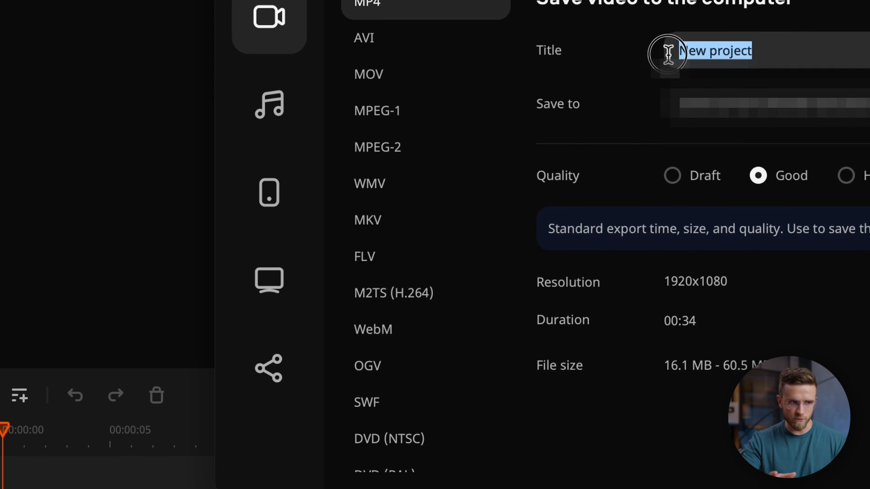
{"action": "type", "text": "b"}
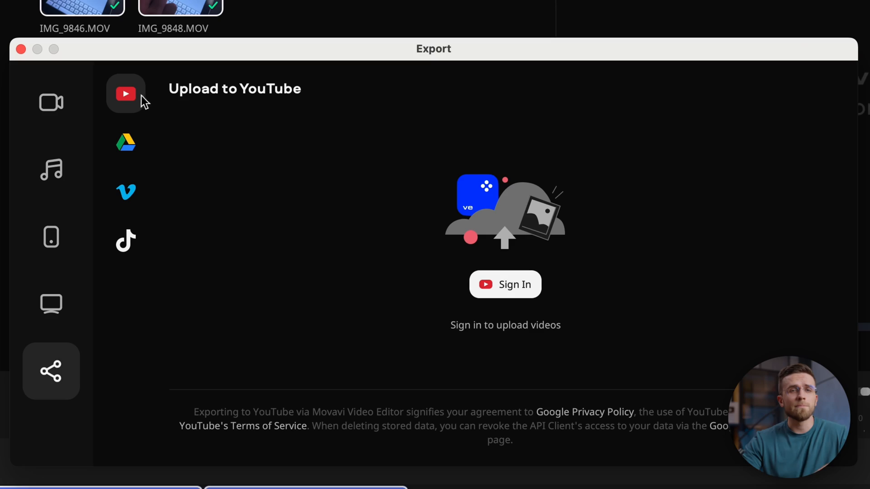
{"action": "mouse_move", "coordinate": [126, 191]}
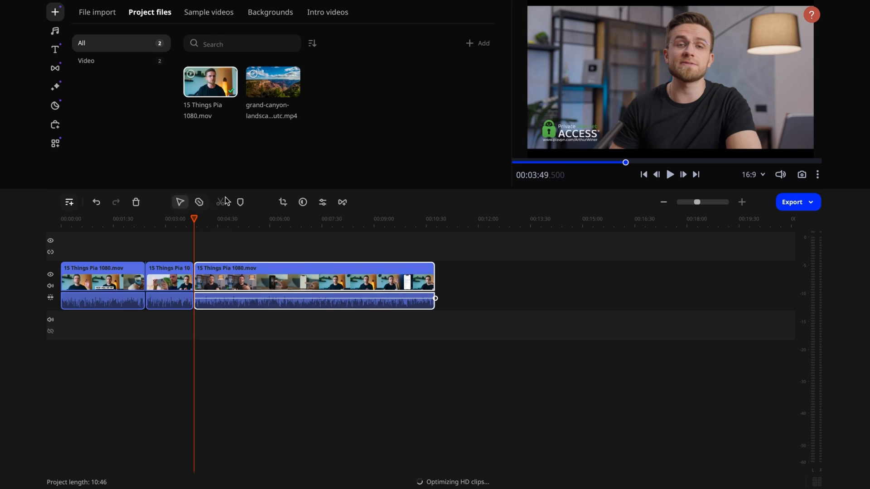
- Review Color adjustments in Manual mode for the canyon clip, then browse Stickers
{"action": "left_click", "coordinate": [55, 143]}
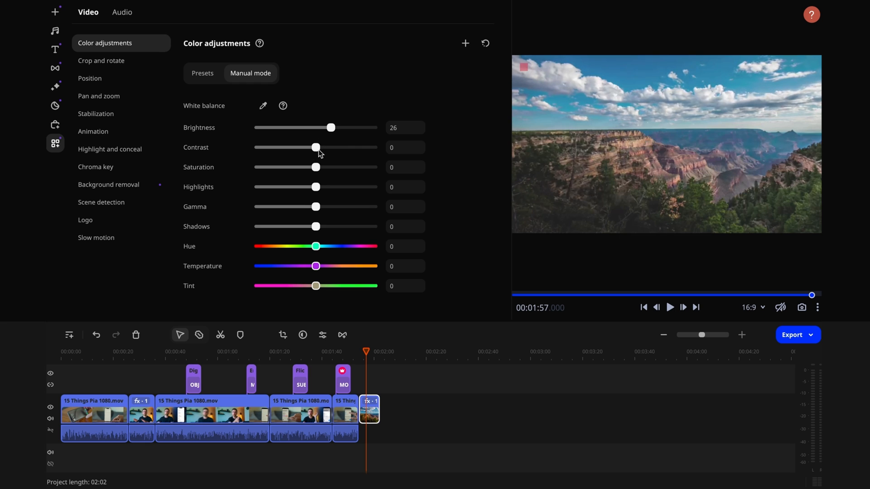
{"action": "left_click", "coordinate": [122, 12]}
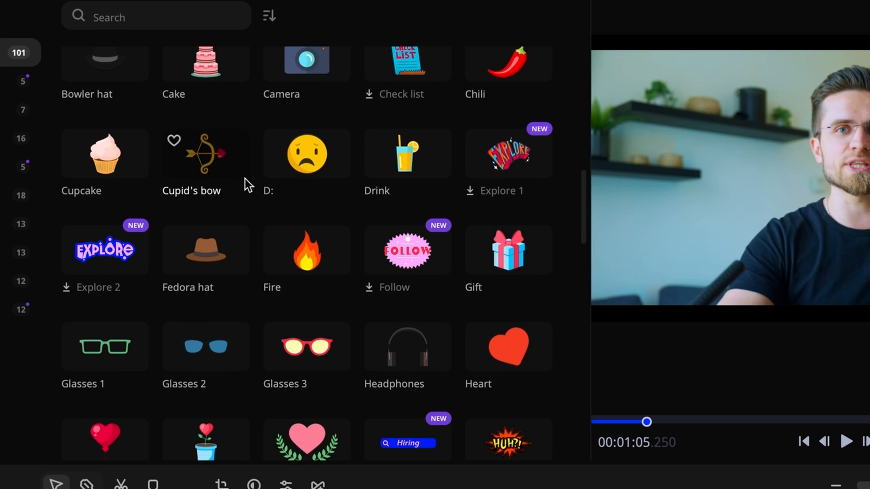
{"action": "left_click", "coordinate": [14, 47]}
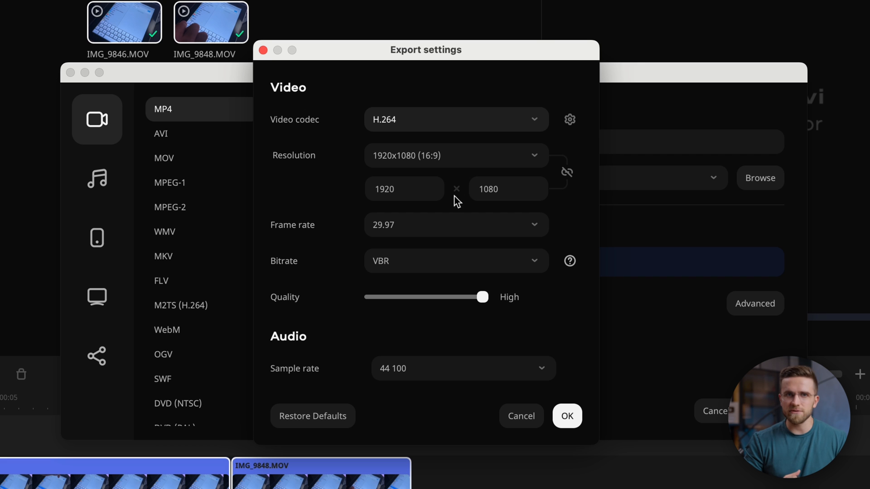
- Switch the H.264 1920x1080 export bitrate from VBR to Auto
{"action": "left_click", "coordinate": [455, 225]}
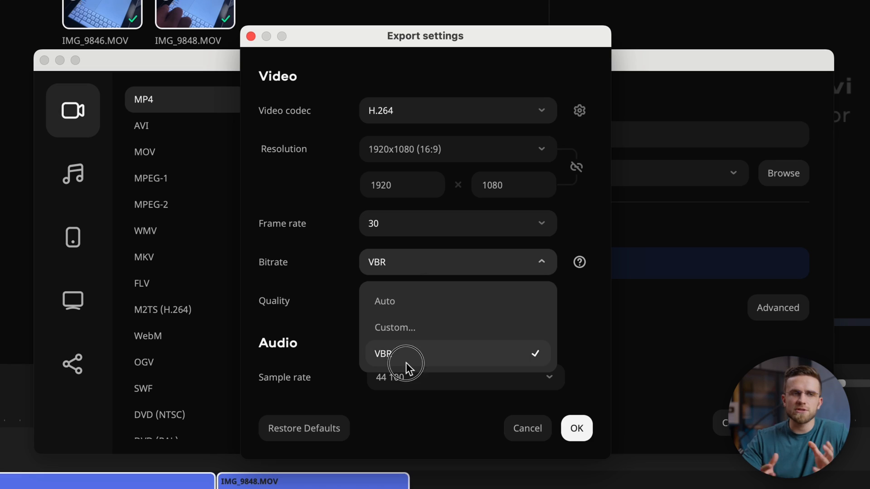
{"action": "mouse_move", "coordinate": [413, 261]}
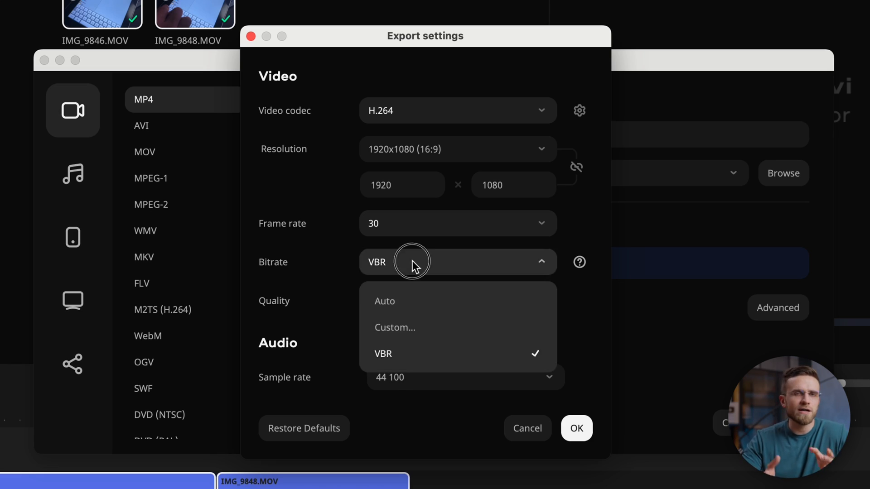
{"action": "left_click", "coordinate": [384, 301]}
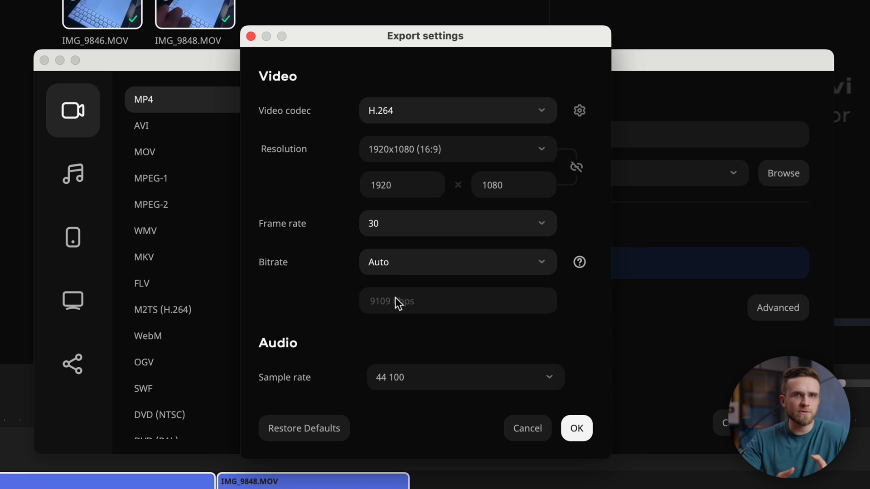
{"action": "left_click", "coordinate": [457, 261]}
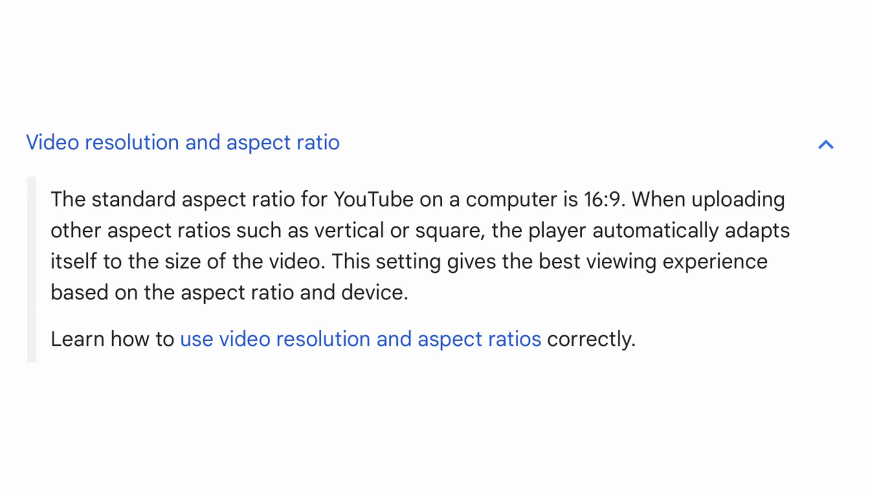
- Expand YouTube Help's 'Video resolution and aspect ratio' section showing the 16:9 standard
{"action": "double_click", "coordinate": [599, 199]}
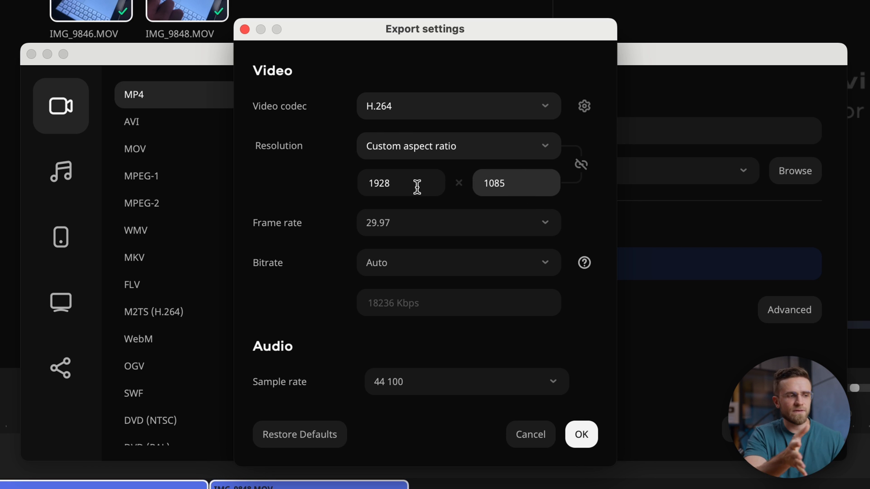
- Set a custom 1928 x 1085 export resolution at 29.97 fps
{"action": "left_click", "coordinate": [457, 146]}
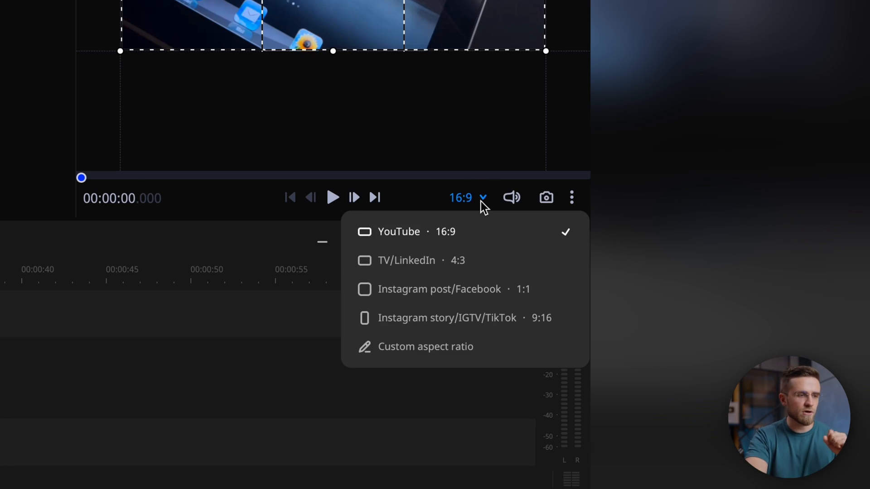
{"action": "mouse_move", "coordinate": [475, 227]}
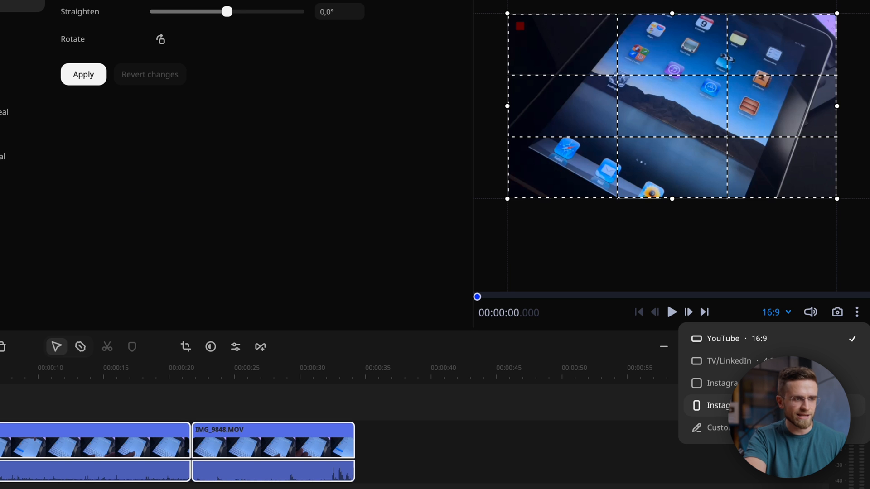
- Choose Instagram story/IGTV/TikTok 9:16 as the project aspect ratio
{"action": "left_click", "coordinate": [722, 405]}
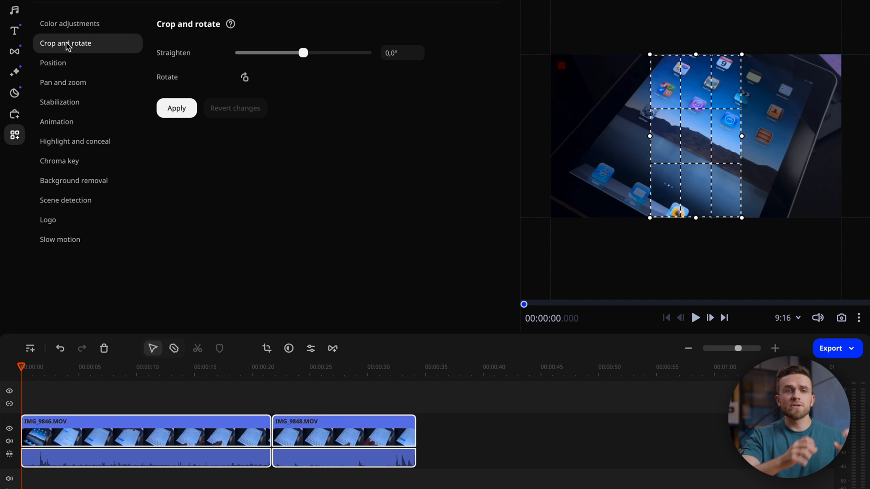
{"action": "mouse_move", "coordinate": [688, 124]}
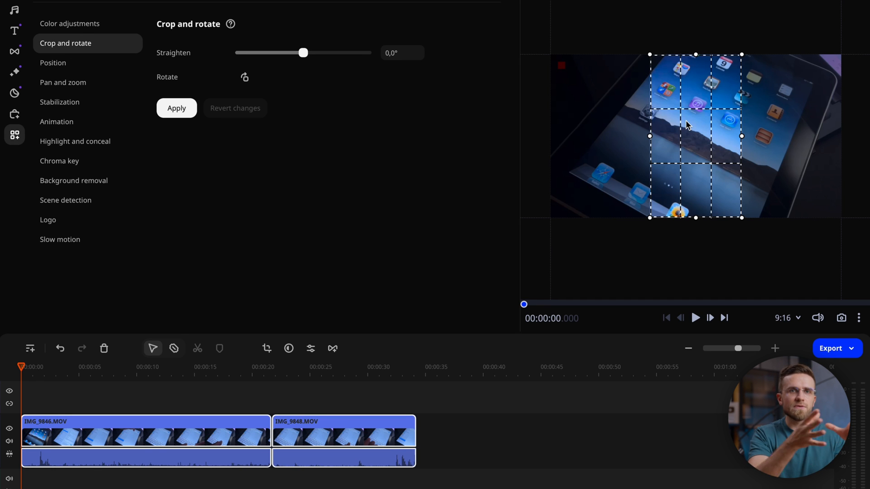
{"action": "mouse_move", "coordinate": [236, 100]}
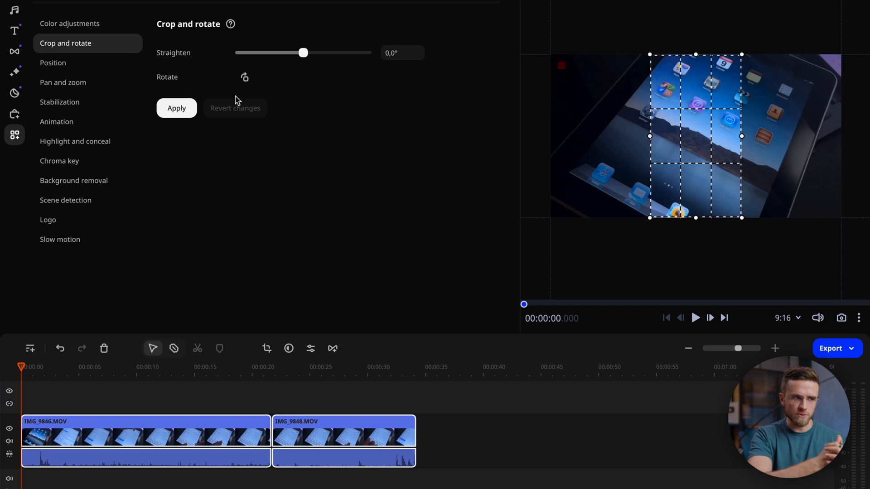